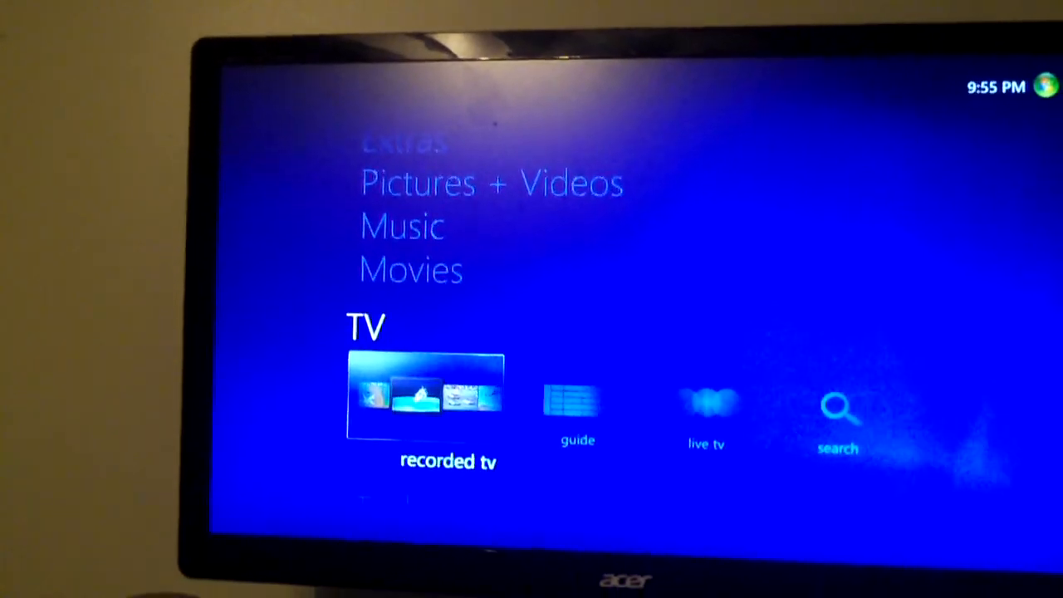
Step: Browse the recorded TV title list to check the font, then reach the Tasks row
click(425, 395)
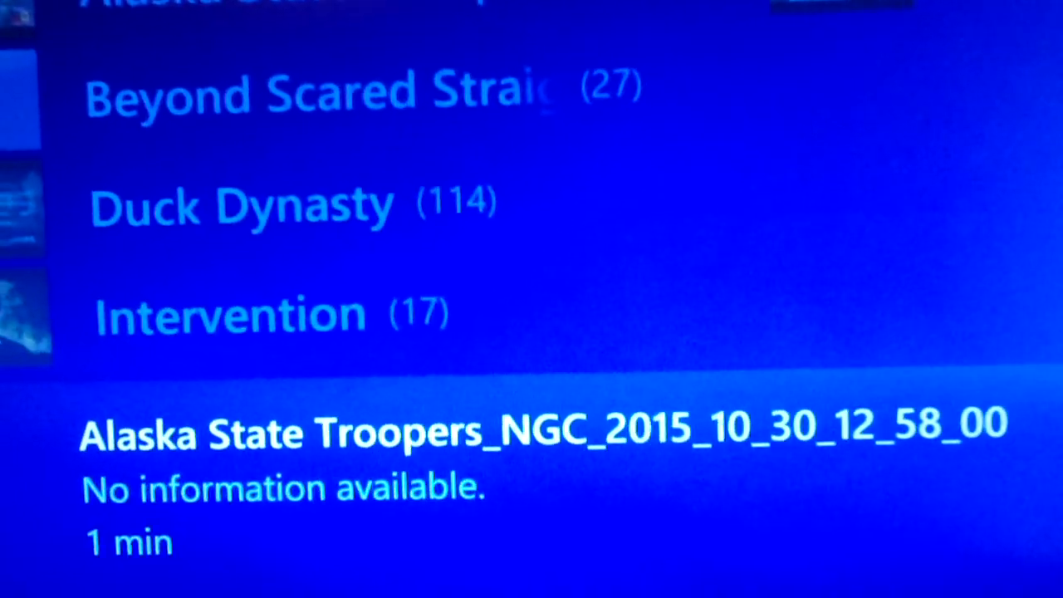
scroll(up, 3)
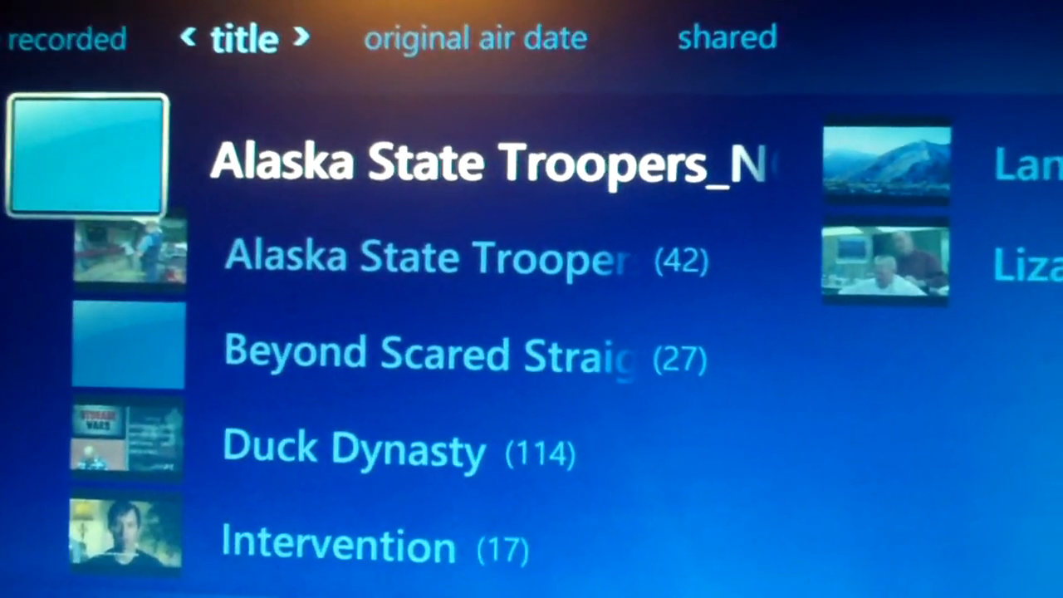
scroll(down, 3)
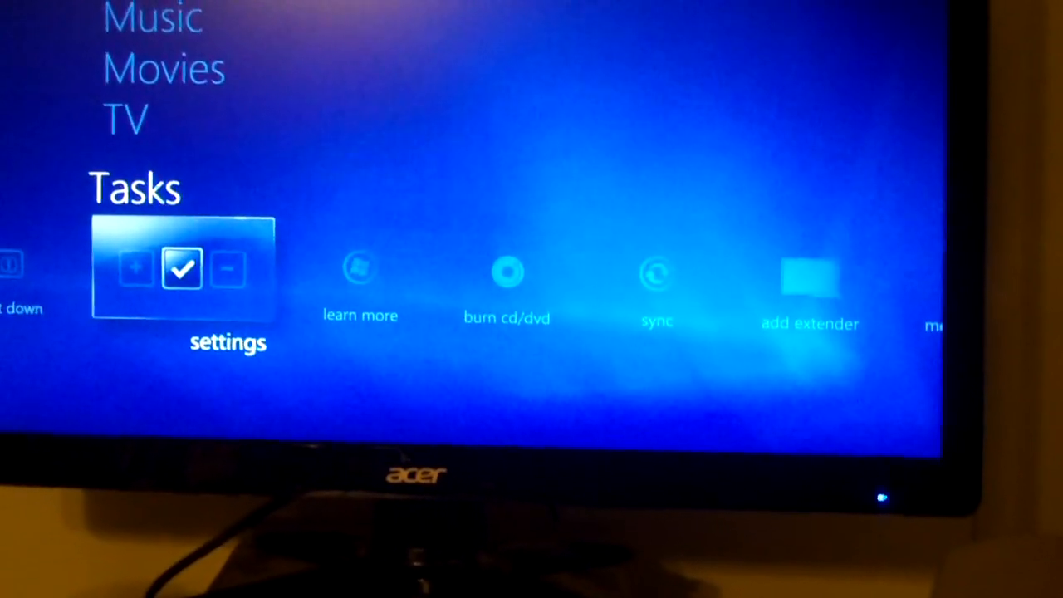
Step: Review the General settings options, then exit Media Center to the desktop
click(183, 268)
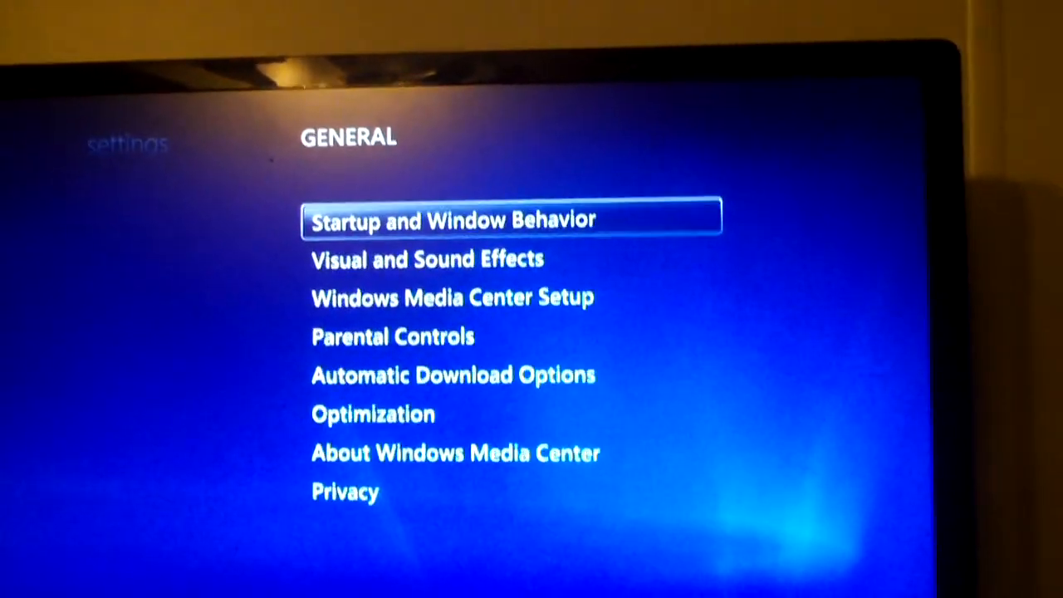
key(down)
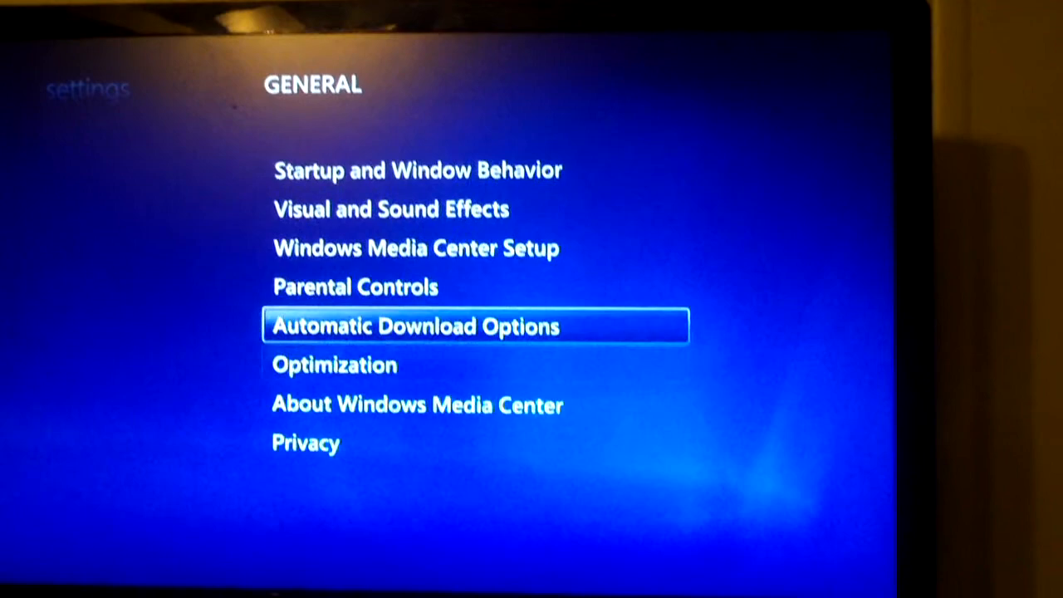
click(417, 406)
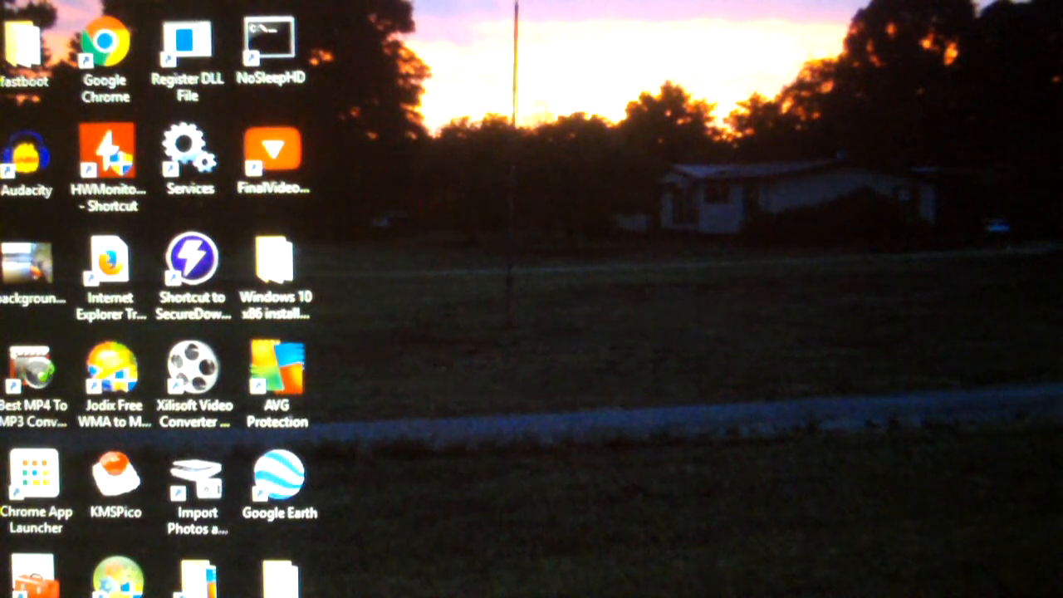
Step: Show the context-menu options for the segoemcl font file
right_click(341, 31)
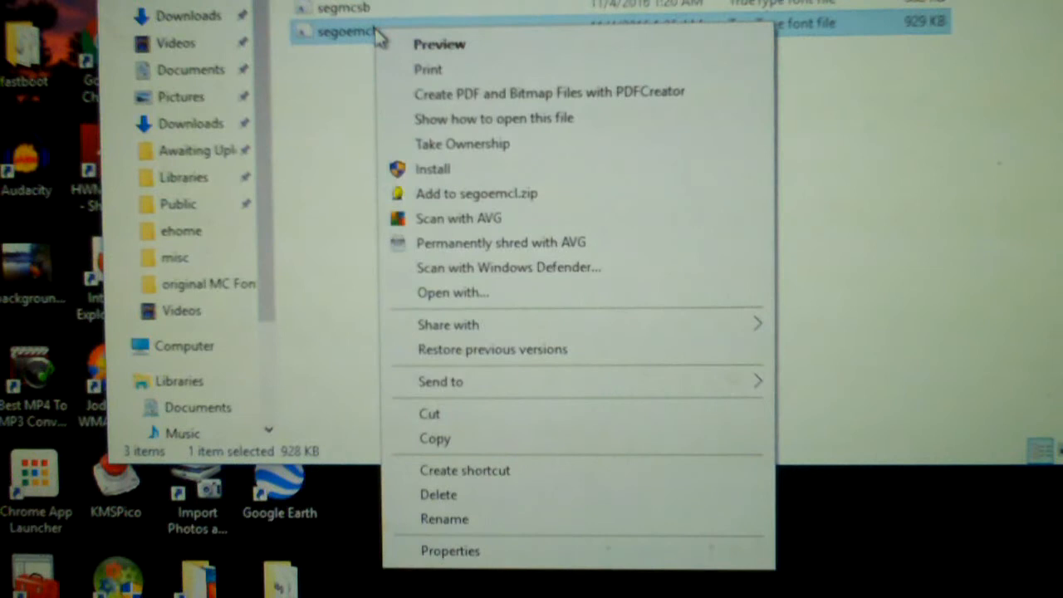
mouse_move(462, 143)
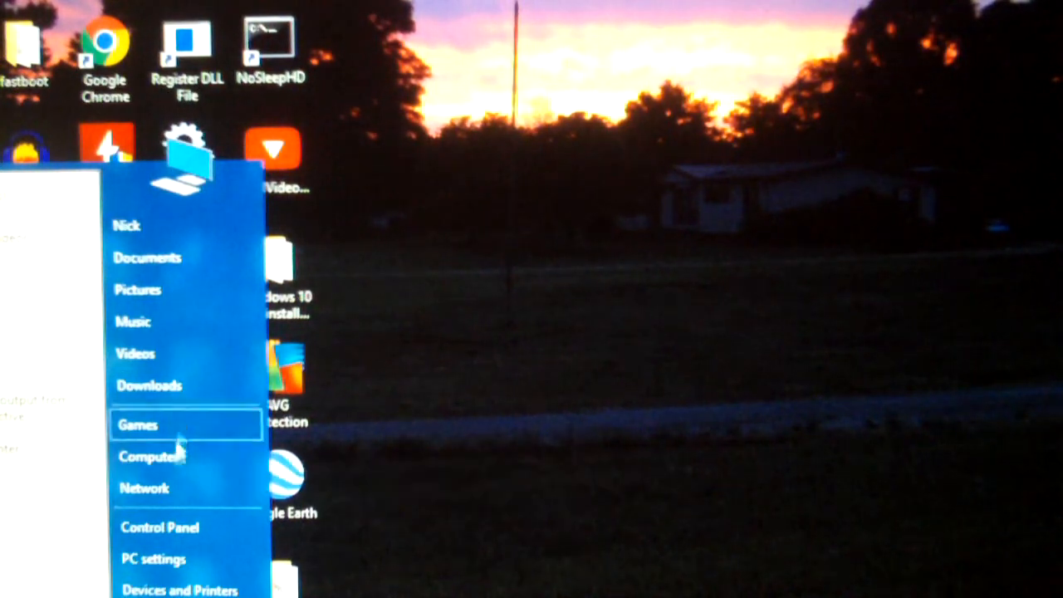
Step: Navigate from Computer into Windows\ehome and select the segmcr font file
click(148, 455)
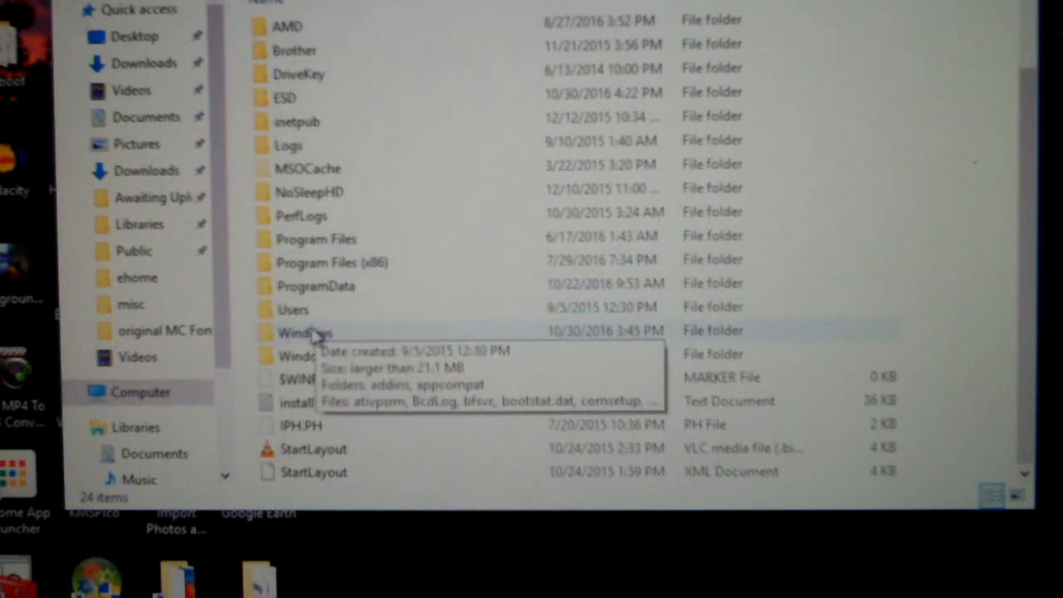
double_click(305, 332)
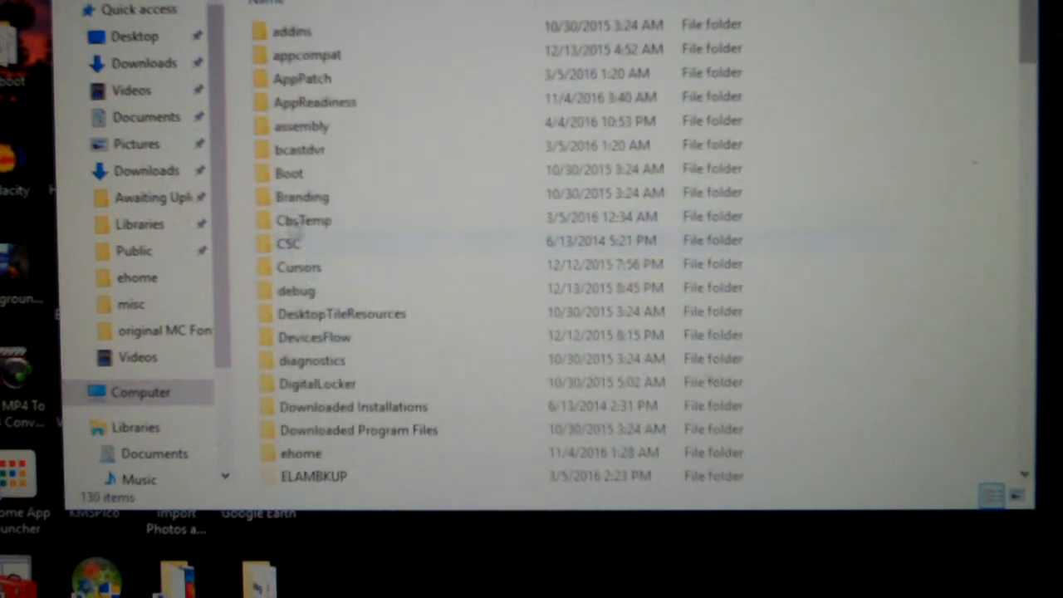
scroll(down, 3)
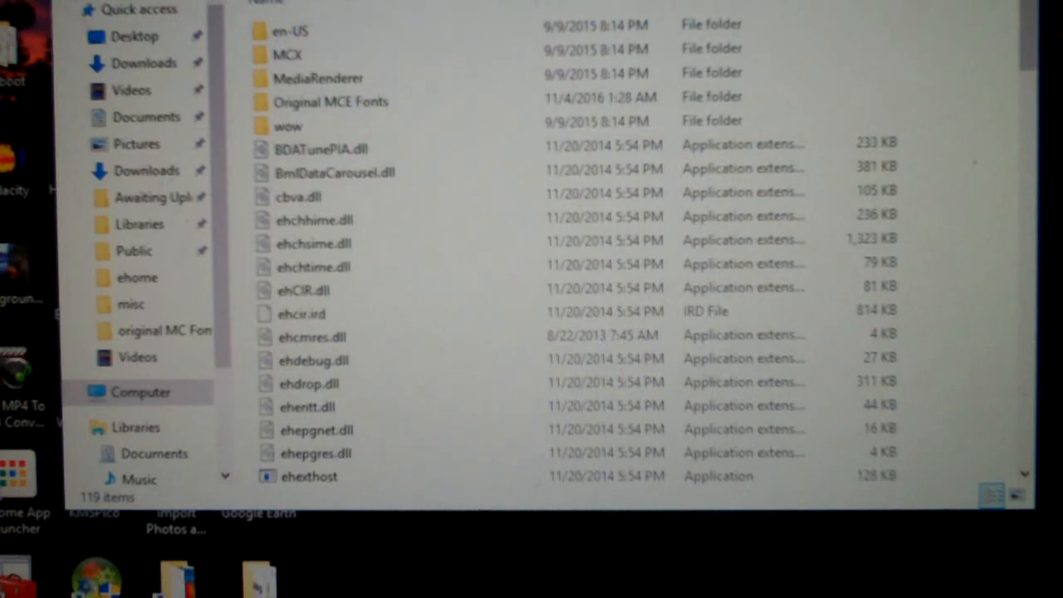
scroll(down, 3)
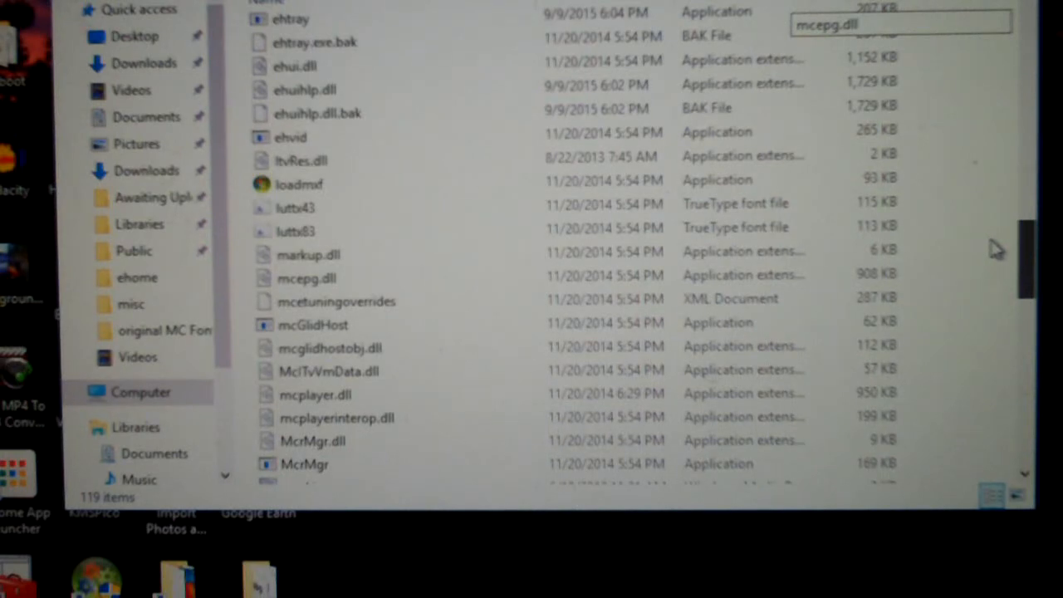
scroll(down, 3)
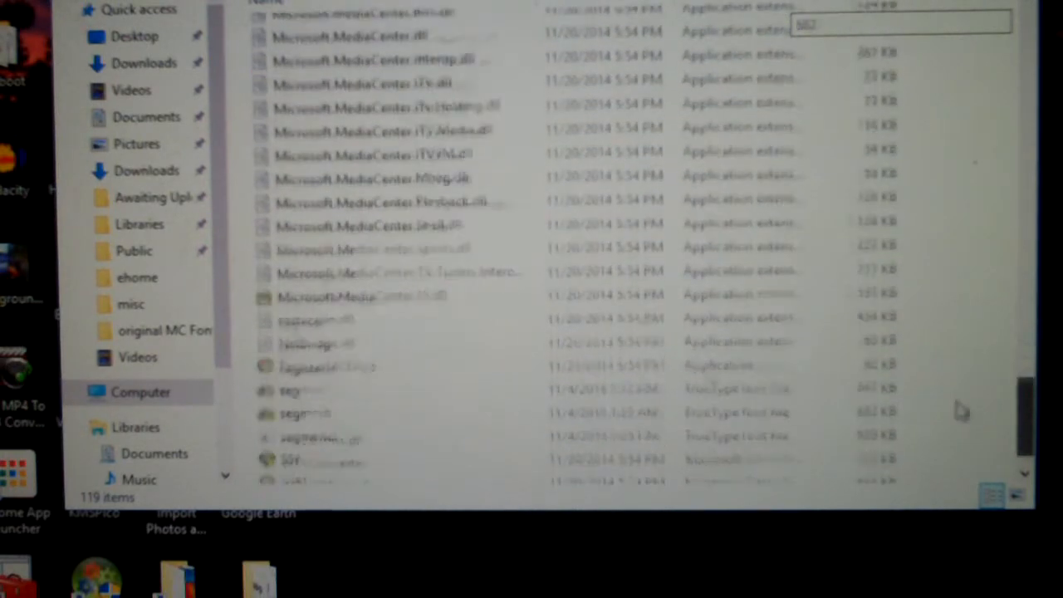
scroll(down, 3)
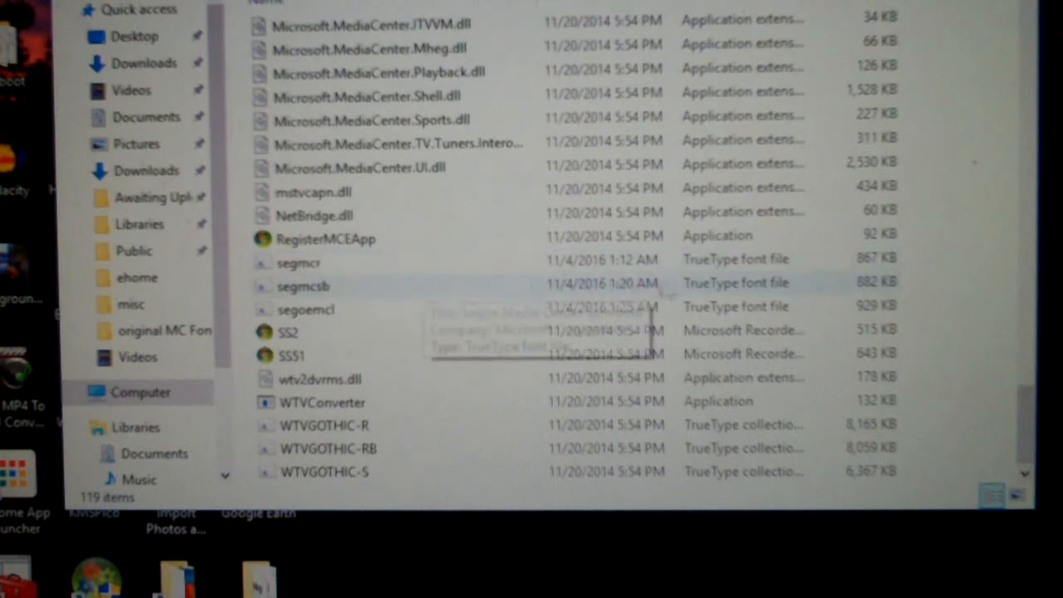
click(299, 263)
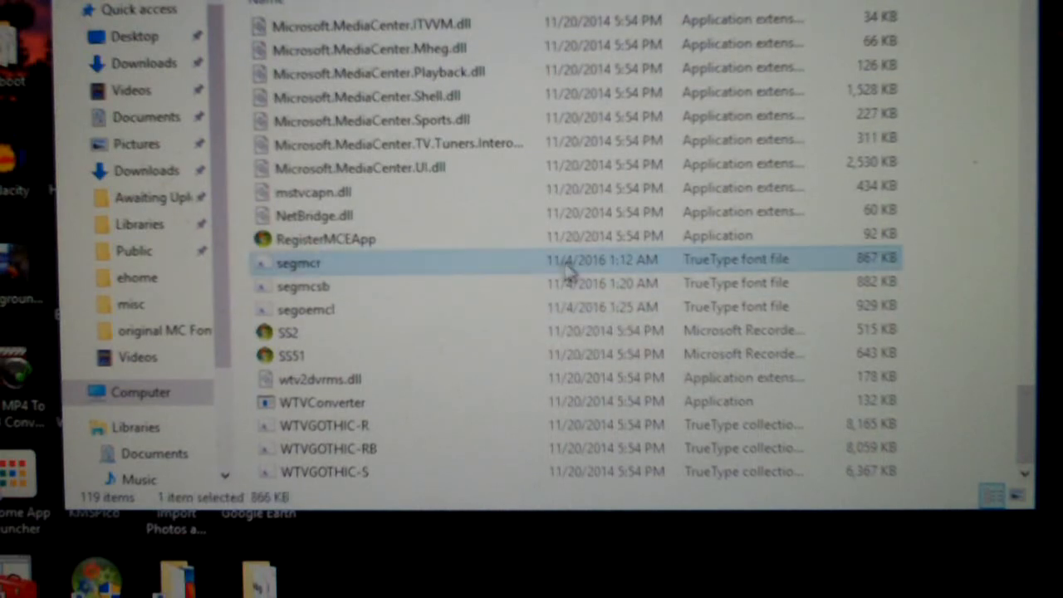
Step: View the segmcr file's properties and pick out the three Media Center font files
right_click(299, 262)
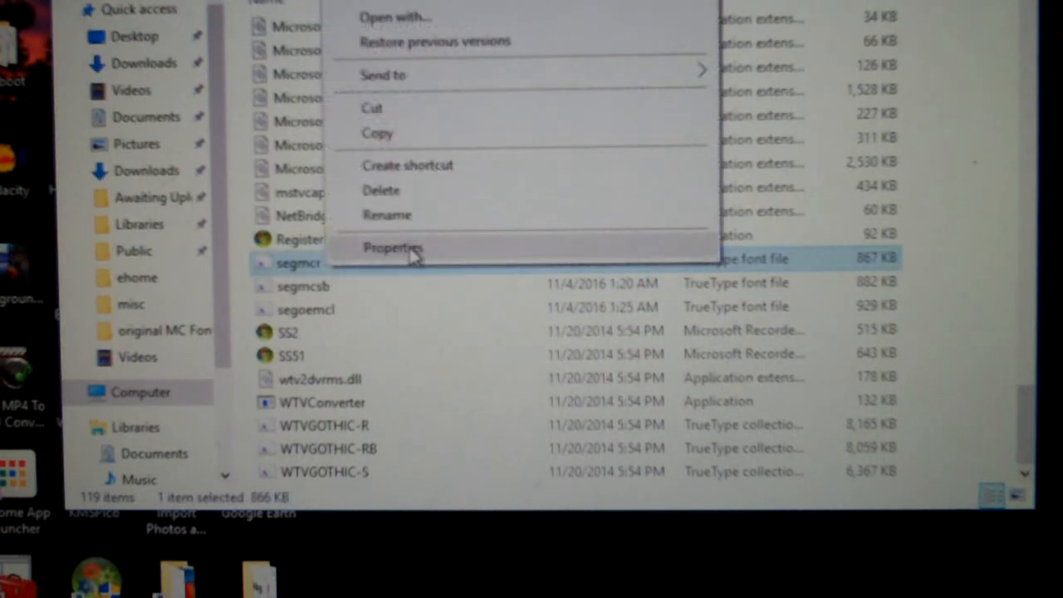
click(392, 248)
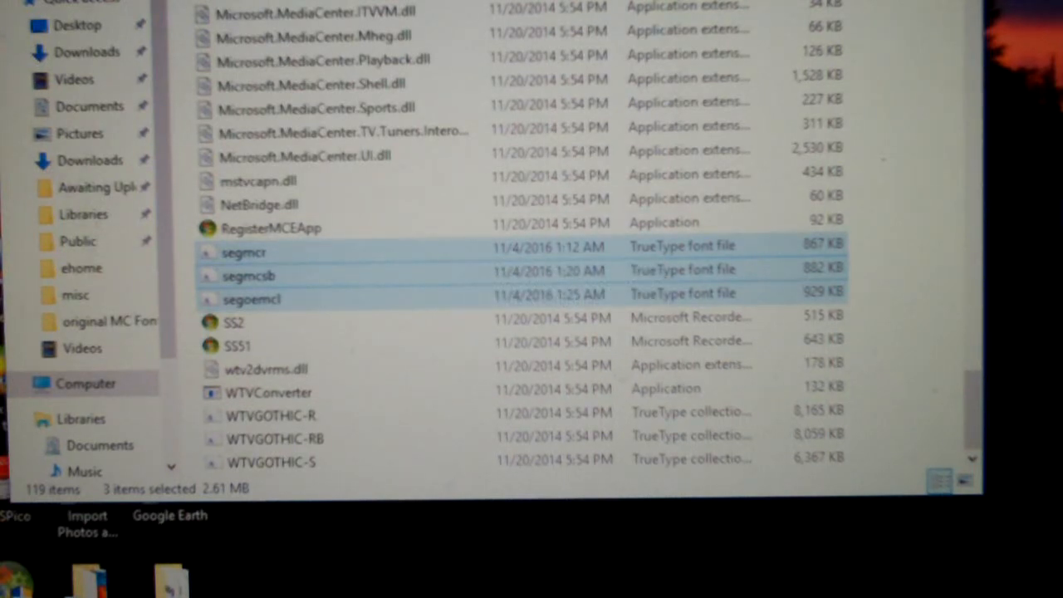
scroll(down, 3)
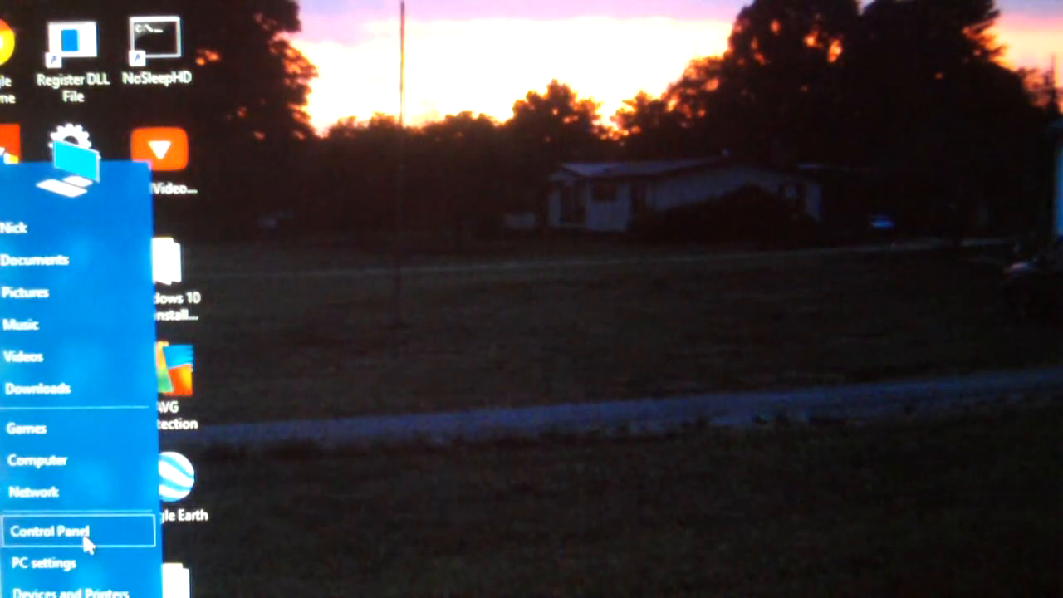
Step: Reach the Segoe UI font family in Control Panel's Fonts
click(48, 531)
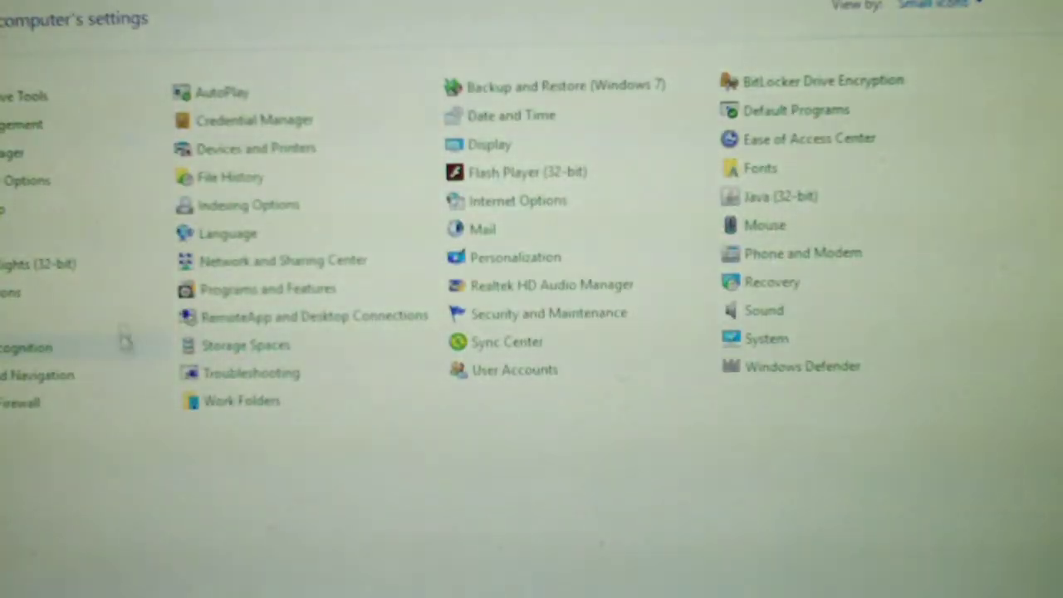
mouse_move(761, 170)
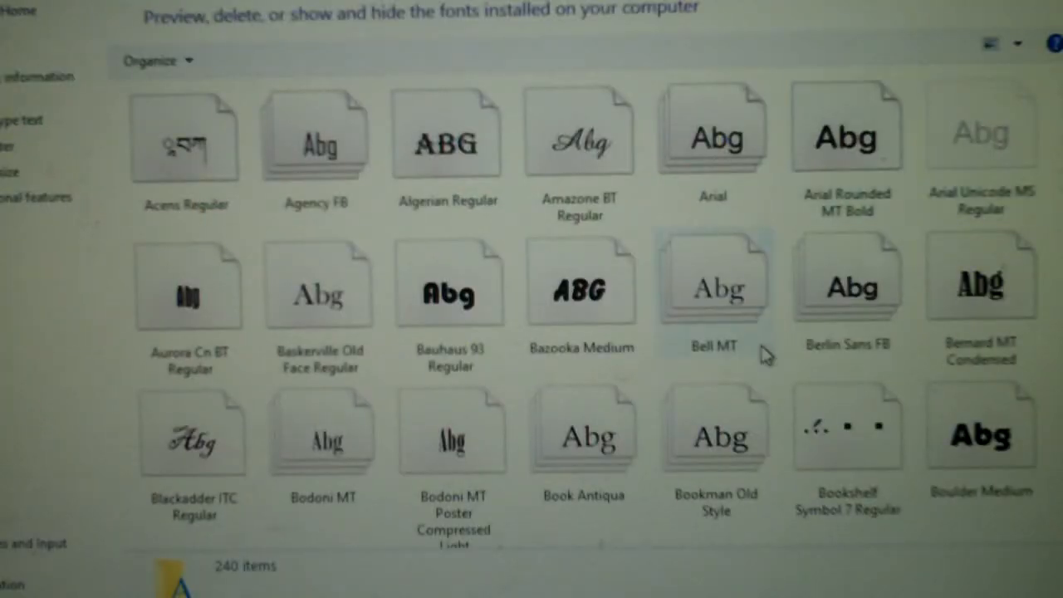
scroll(down, 3)
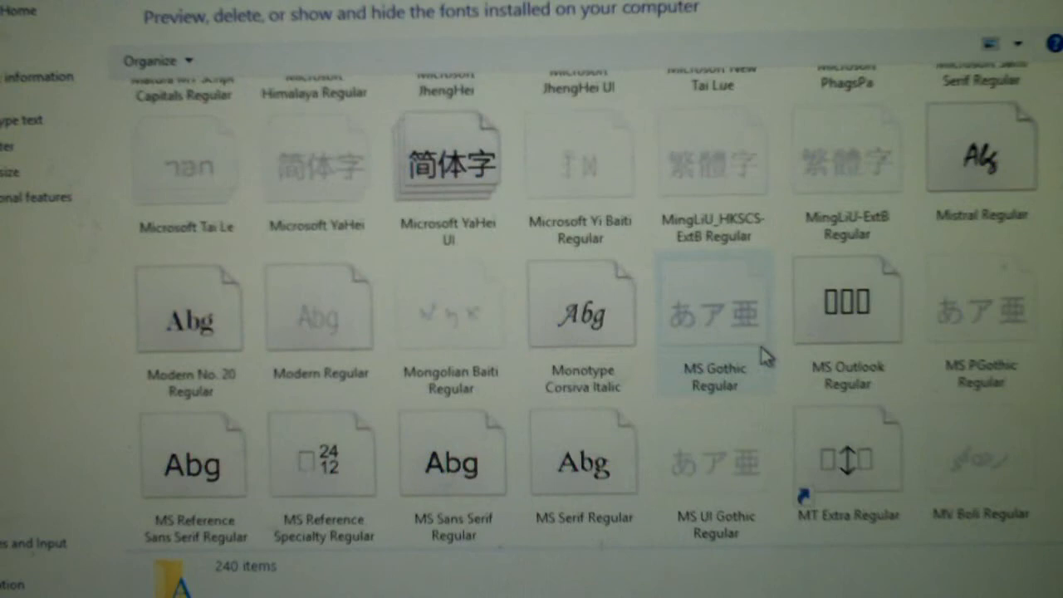
scroll(down, 3)
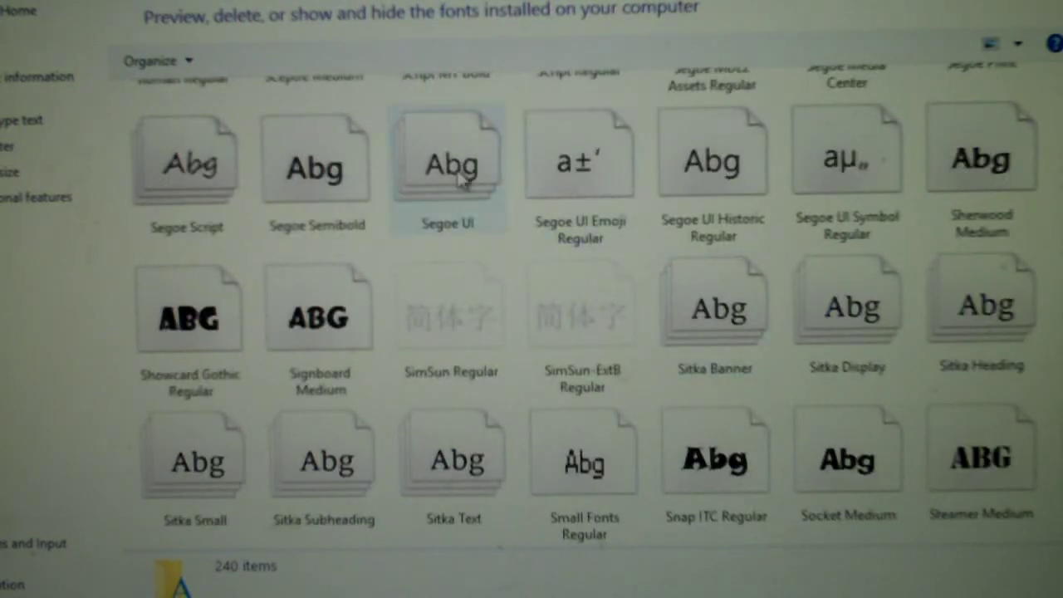
double_click(448, 157)
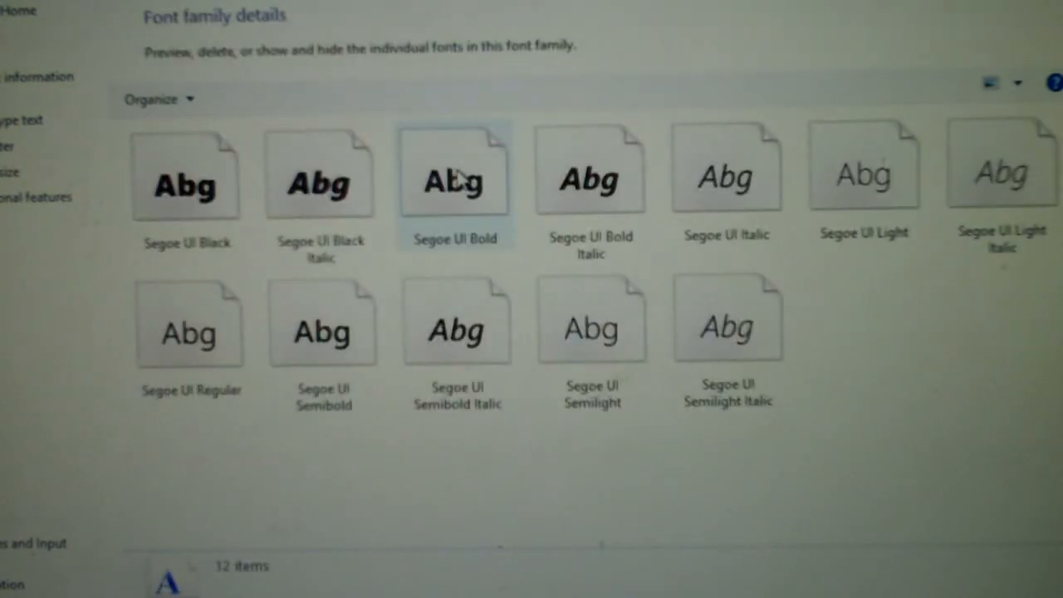
Step: Select Segoe UI Regular, Light and Semibold together and bring up their actions for copying
click(864, 166)
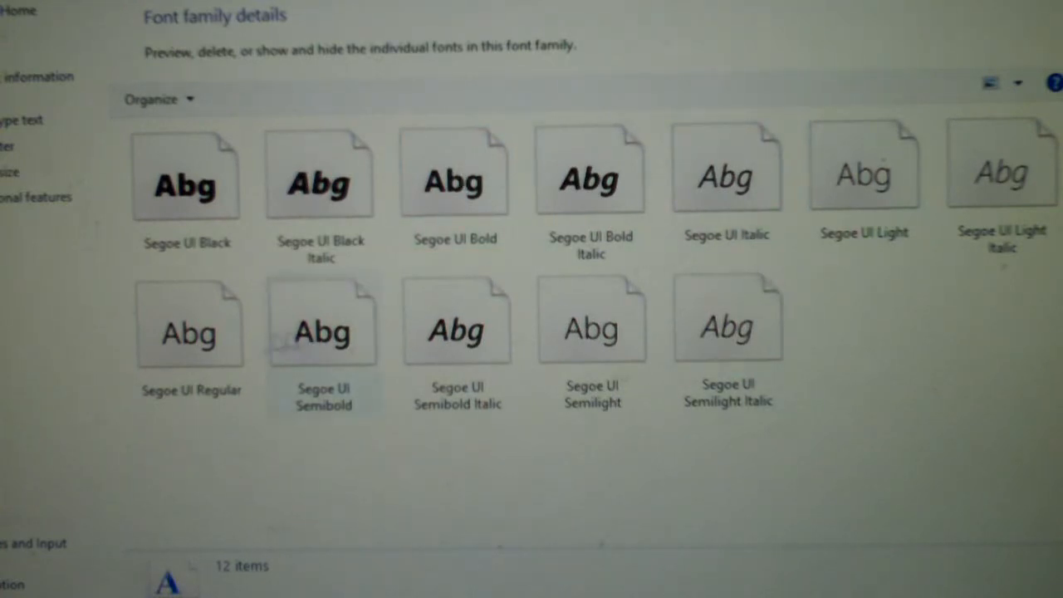
click(189, 332)
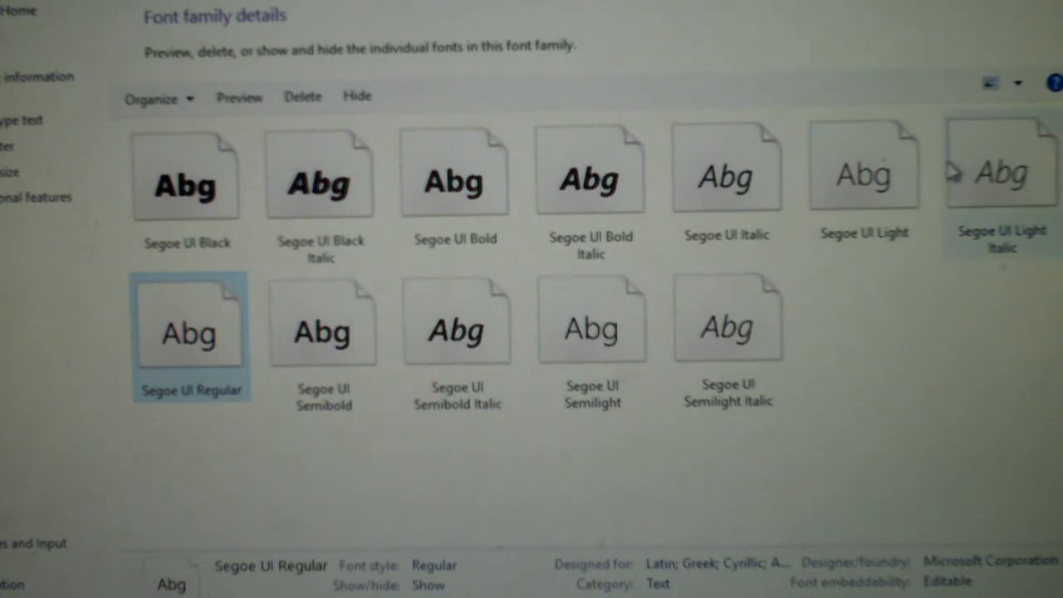
mouse_move(864, 175)
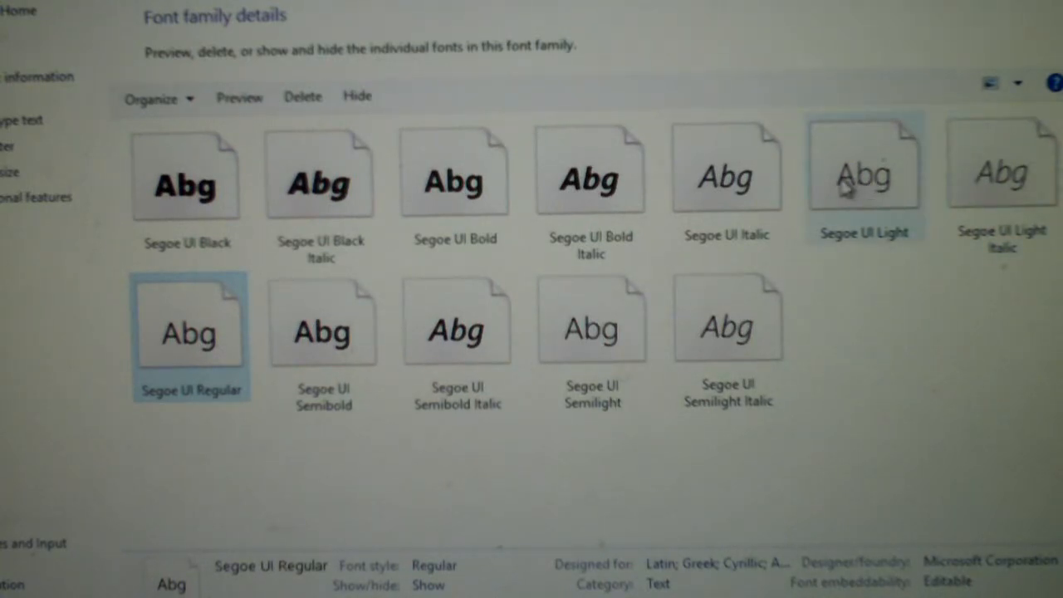
click(864, 174)
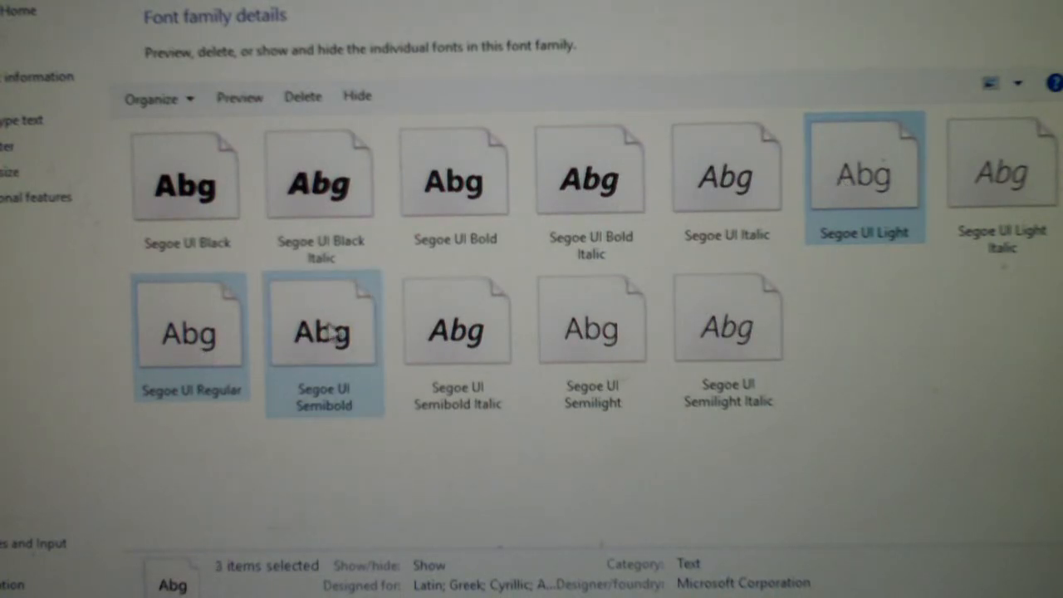
right_click(322, 324)
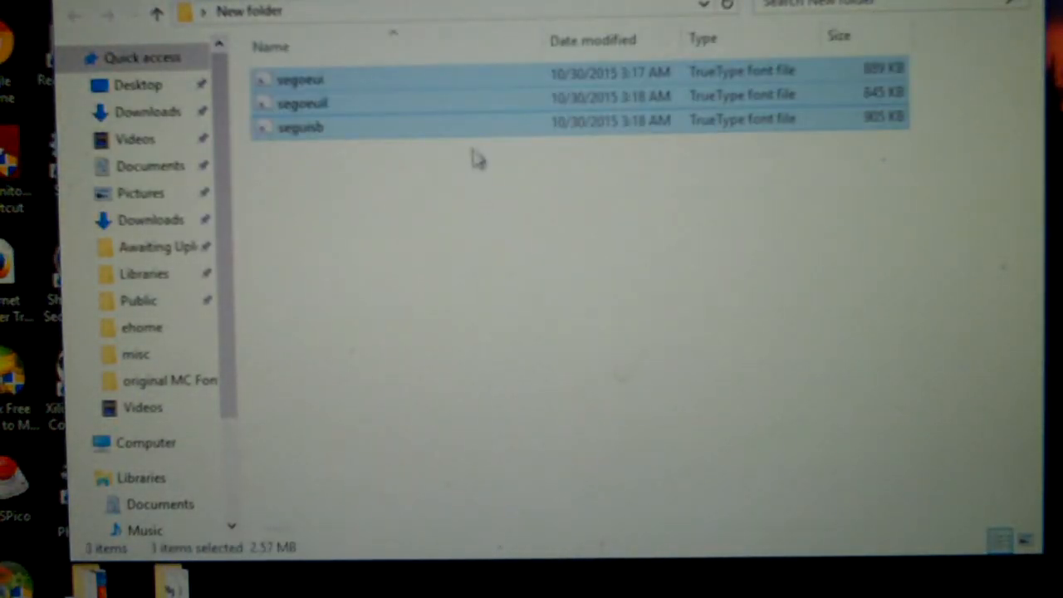
Step: Select and copy the segoeui, segoeuil and seguisb files in the new folder
key(ctrl+a)
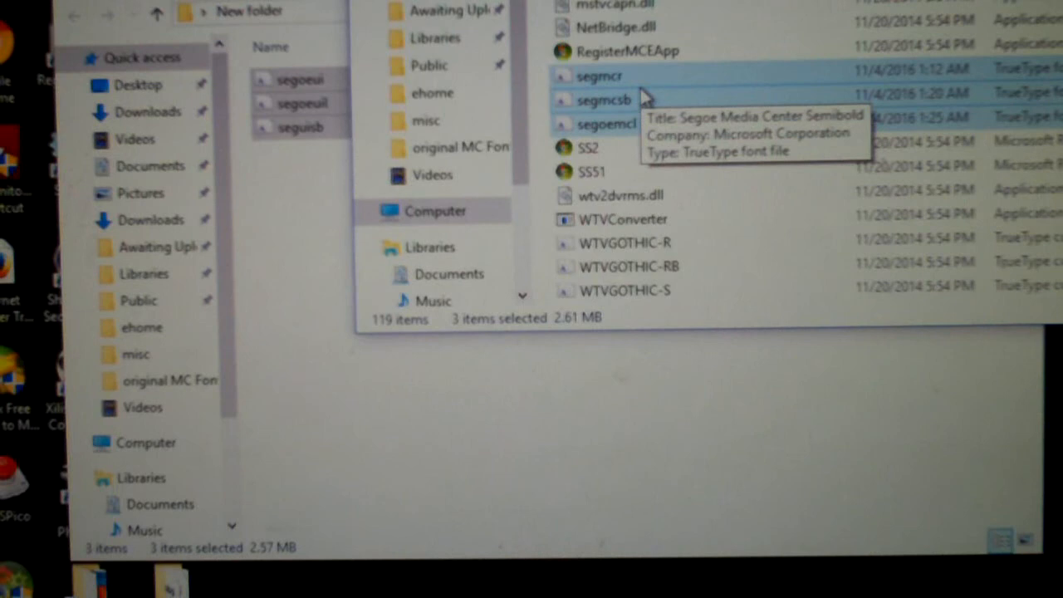
mouse_move(646, 100)
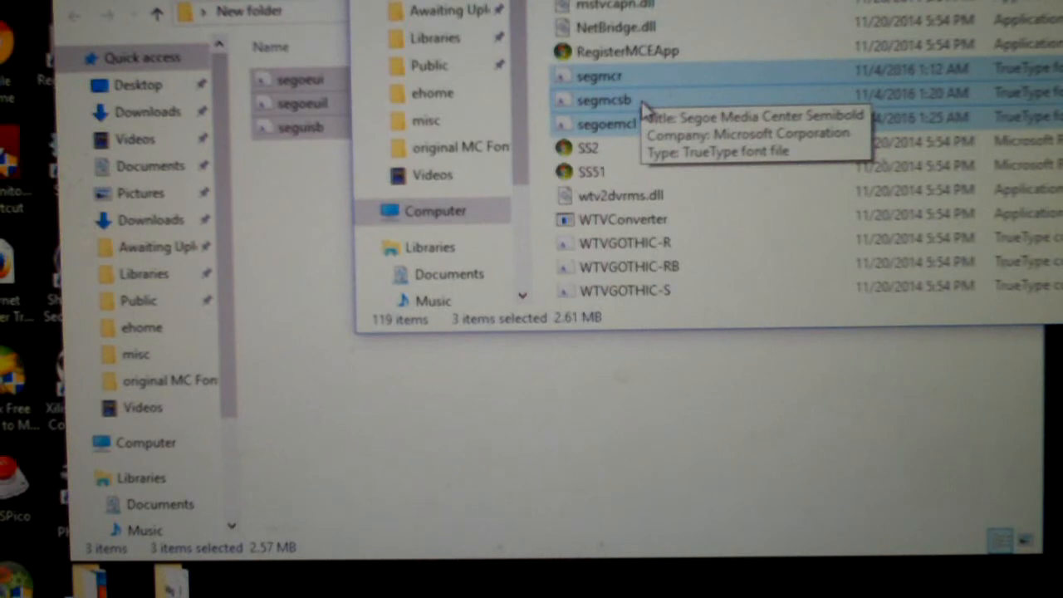
mouse_move(645, 73)
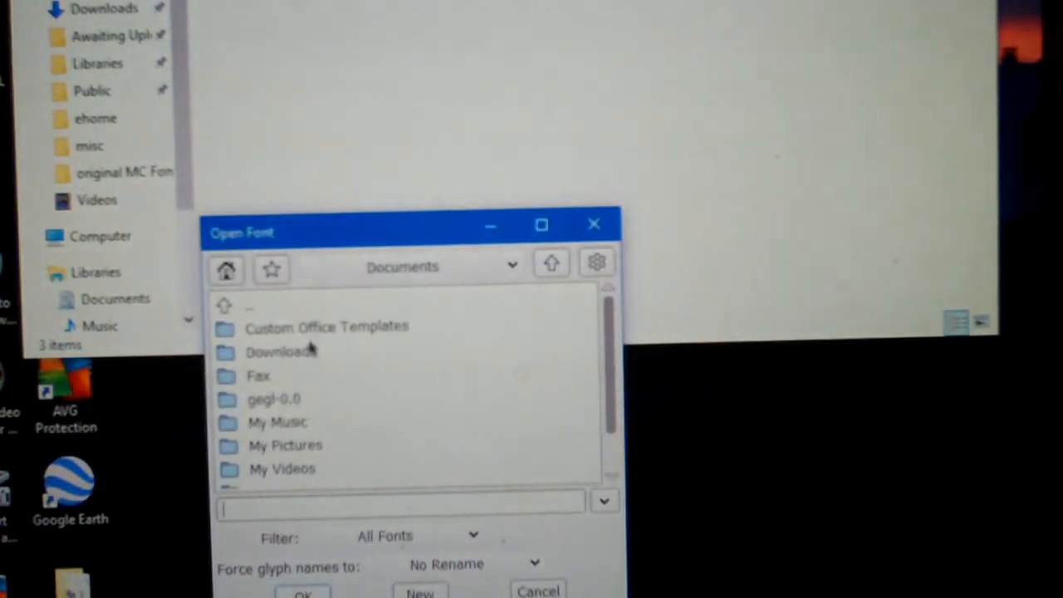
Step: Browse to Desktop > New folder and open segoeui.ttf in FontForge
click(512, 266)
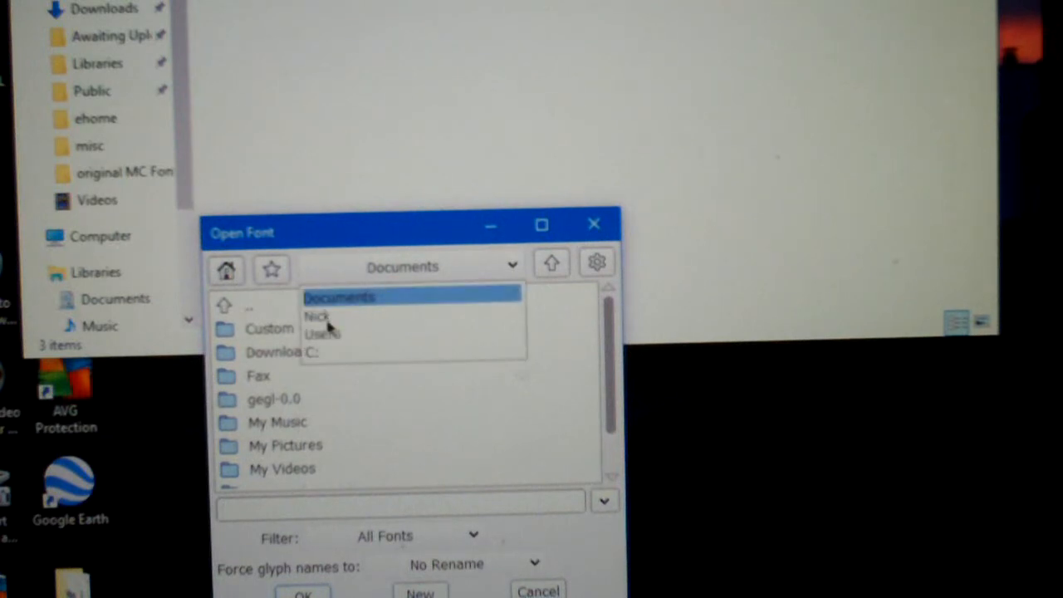
click(319, 316)
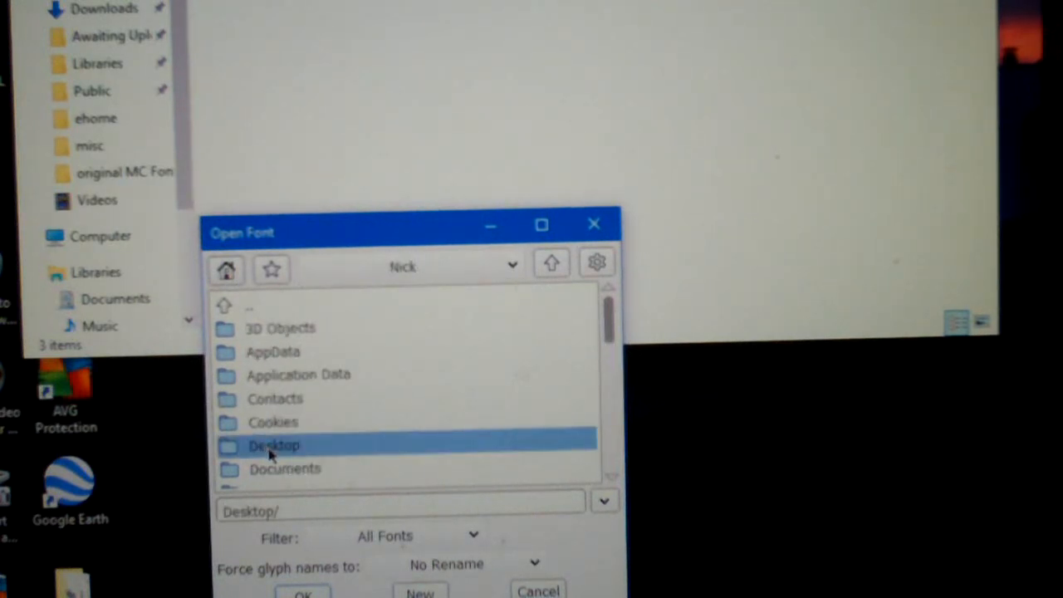
double_click(274, 445)
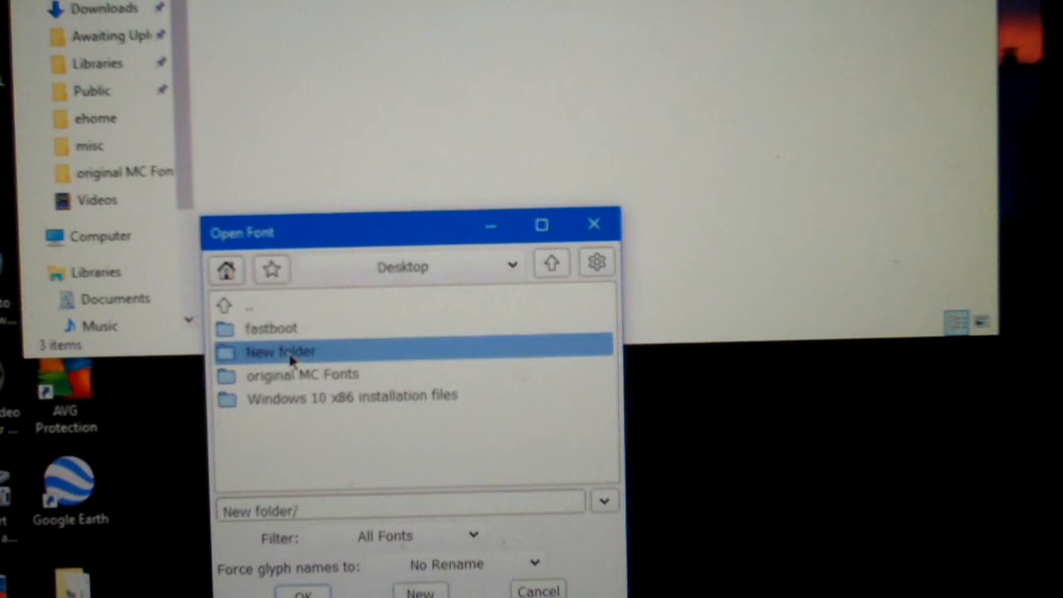
double_click(282, 352)
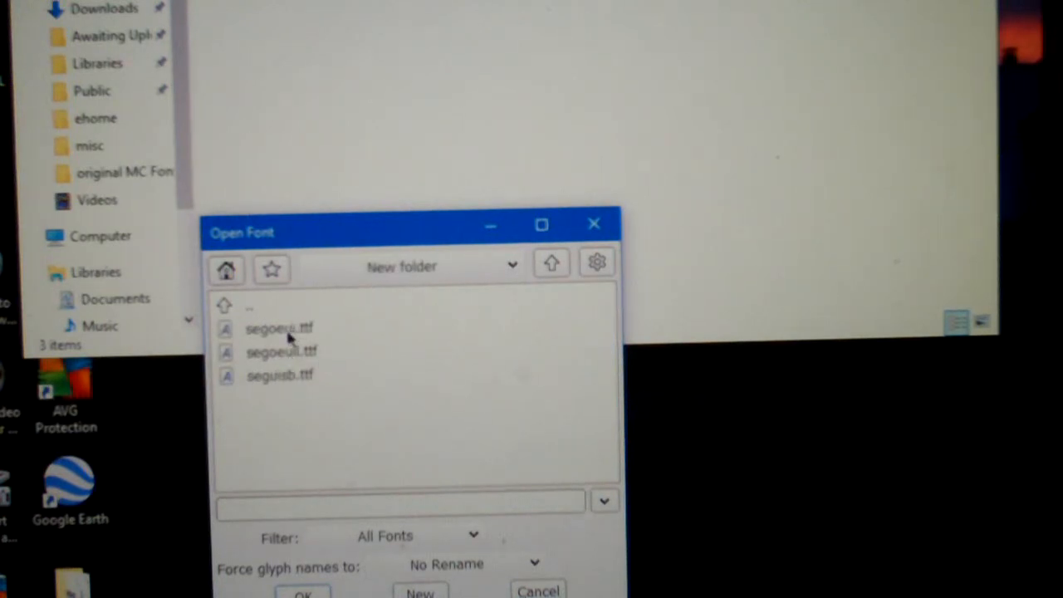
click(279, 329)
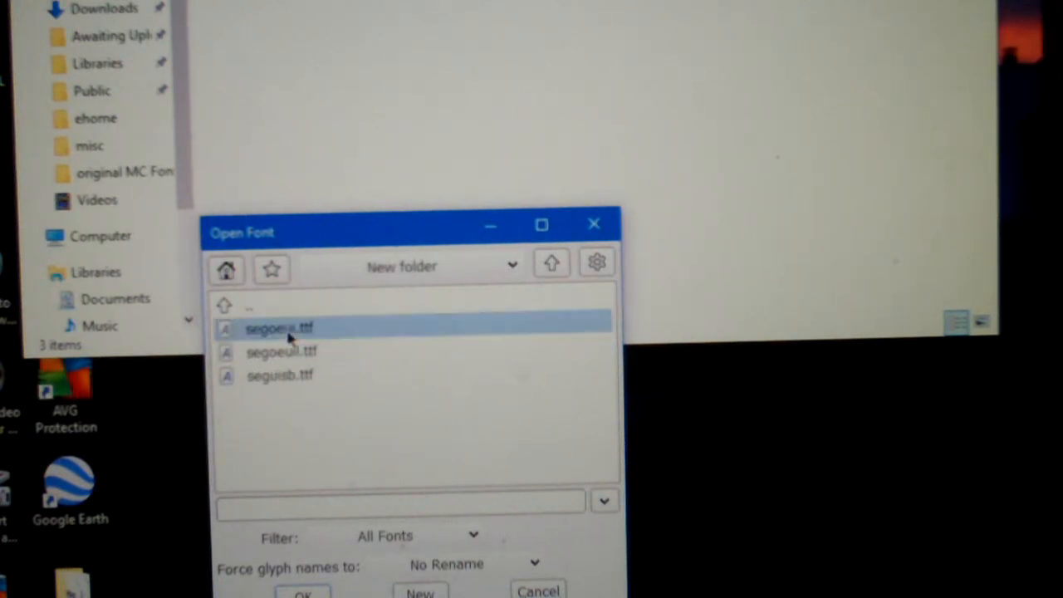
click(279, 329)
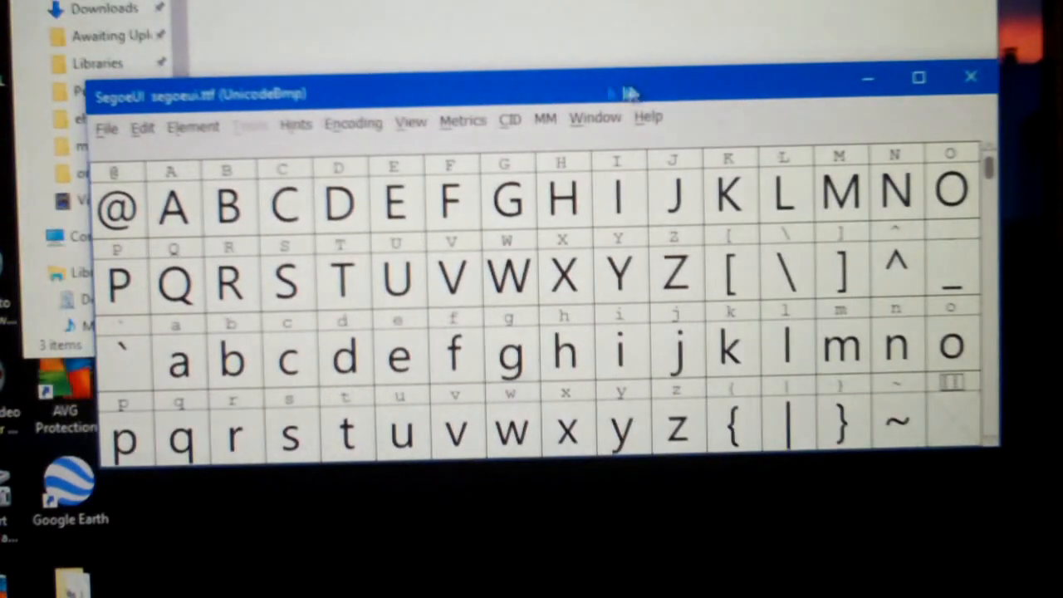
Step: Bring up Element > Font Info for the SegoeUI font
click(106, 126)
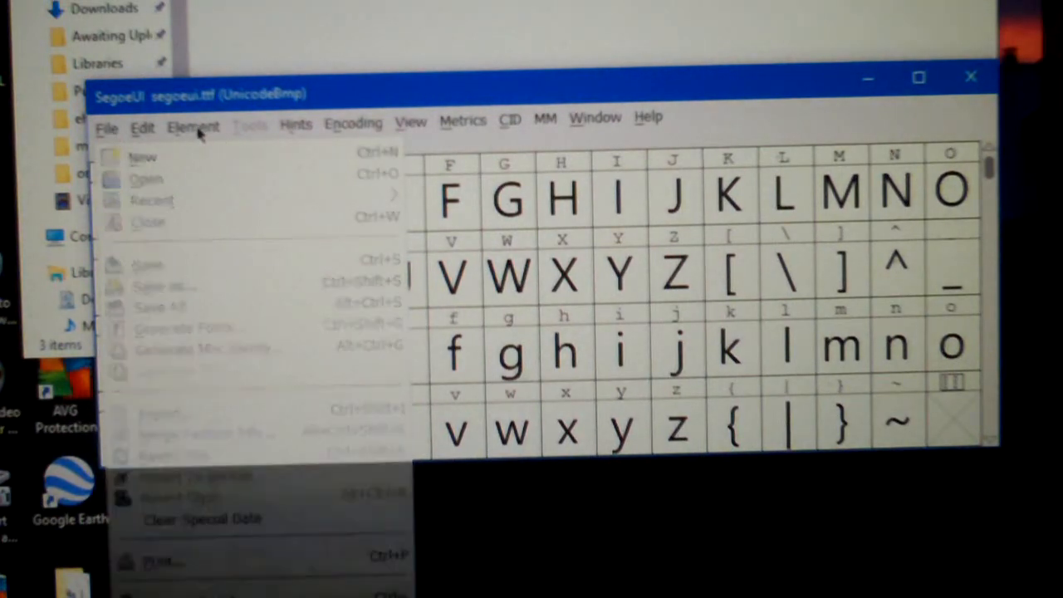
click(193, 126)
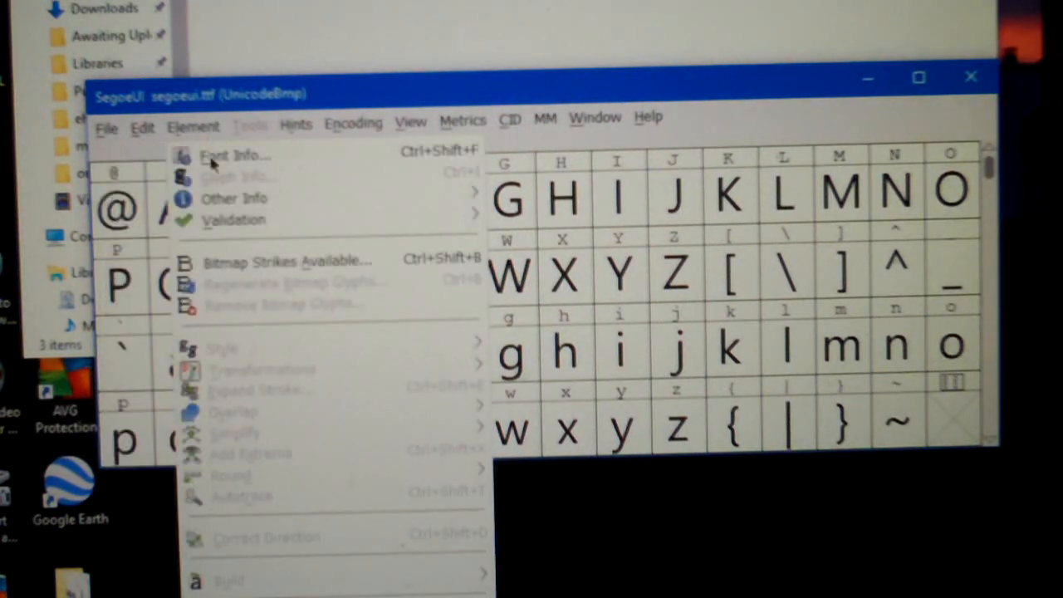
click(236, 157)
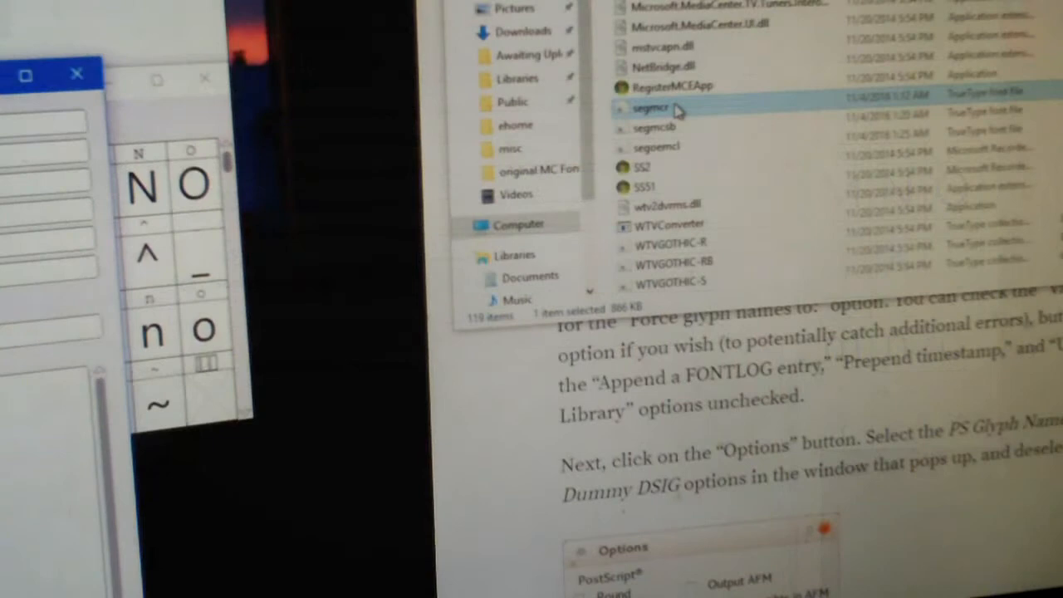
Step: Inspect the segmcr and segoemcl font files in the ehome folder
click(657, 146)
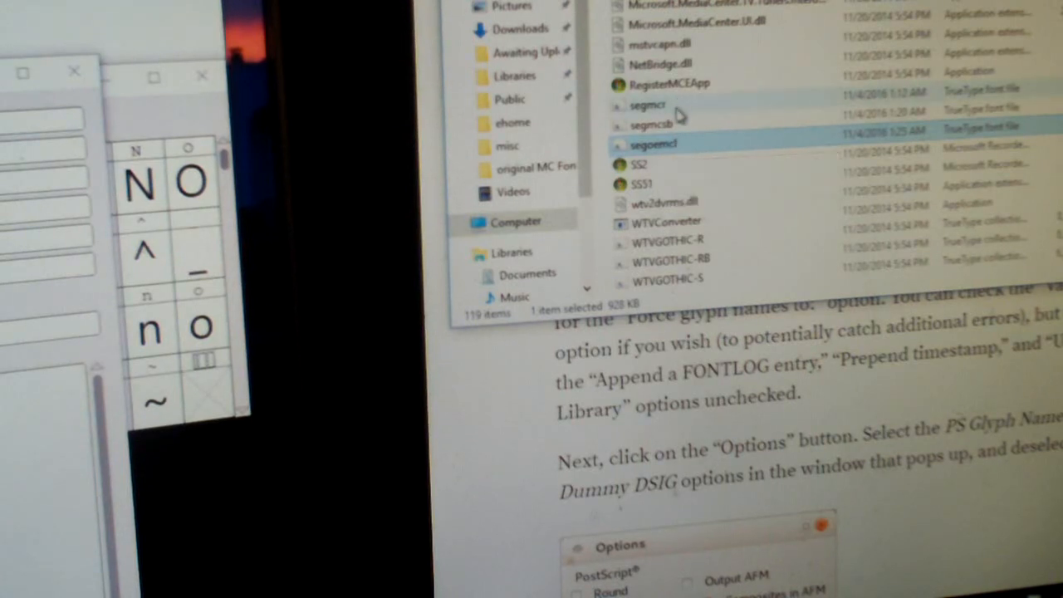
click(673, 103)
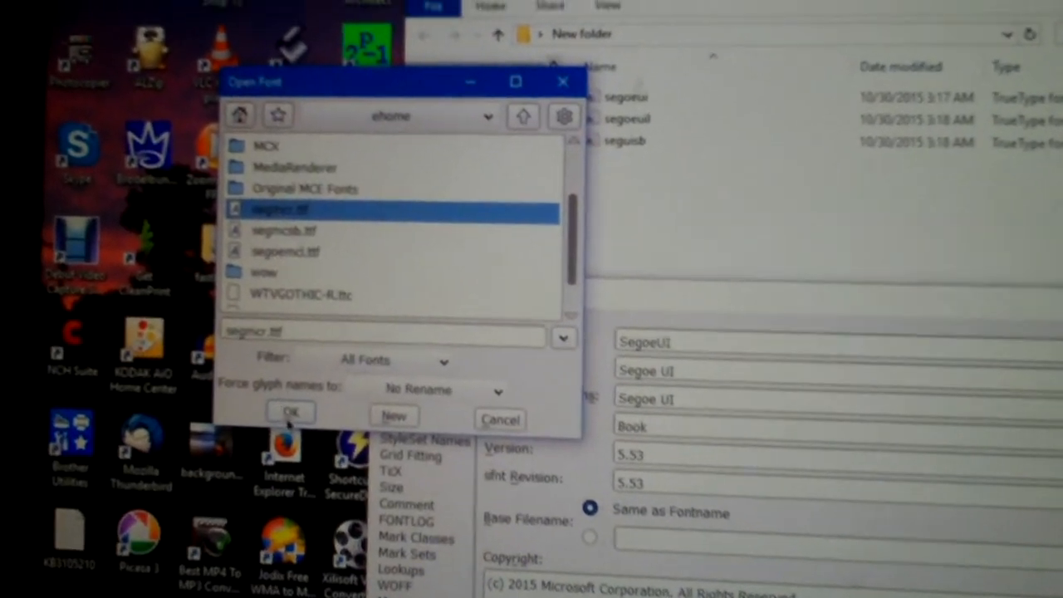
Step: Load segmcr.ttf into the glyph grid and bring up the Element commands for it
click(289, 412)
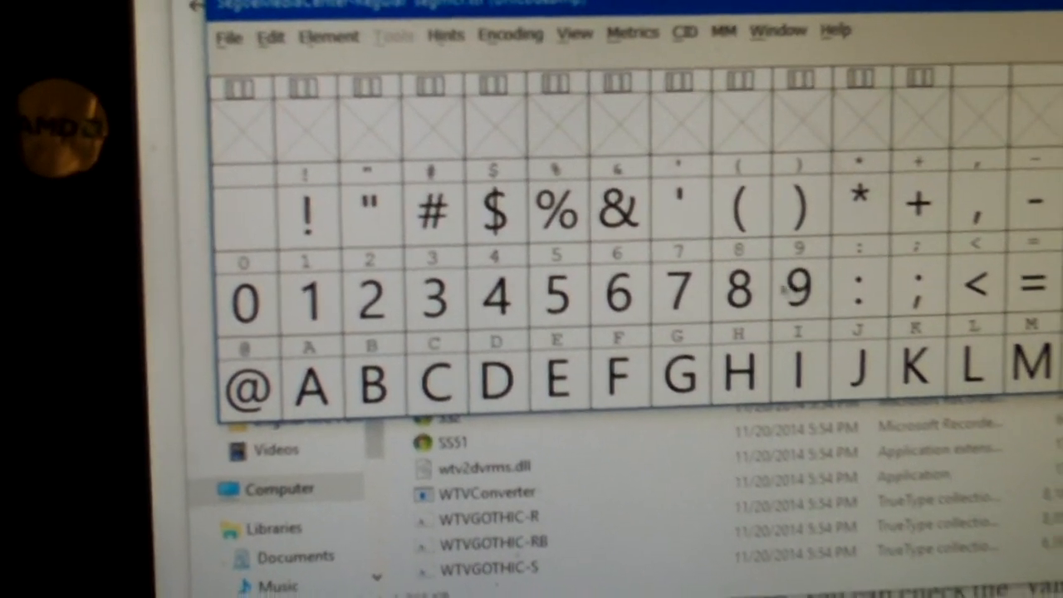
scroll(down, 3)
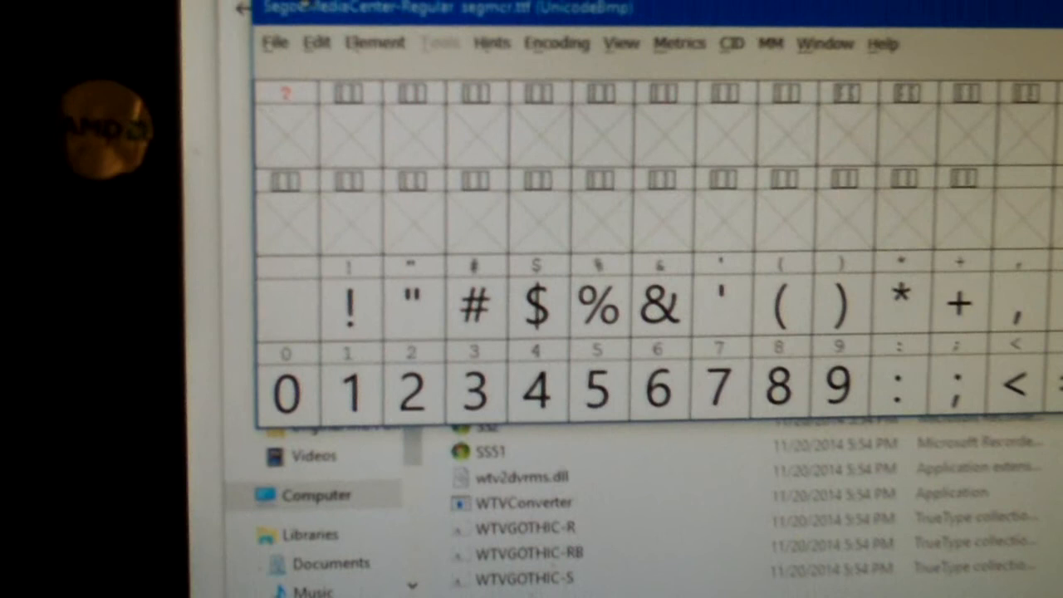
click(273, 44)
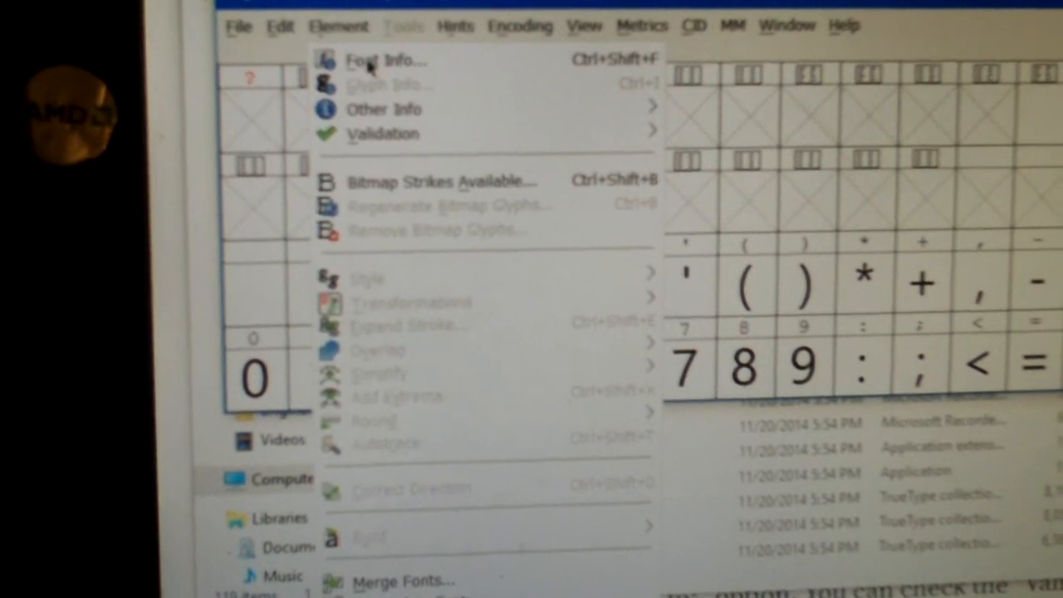
Step: View SegoeMediaCenter-Regular's Font Info PS Names beside SegoeUI's, then dismiss SegoeUI's window
click(386, 60)
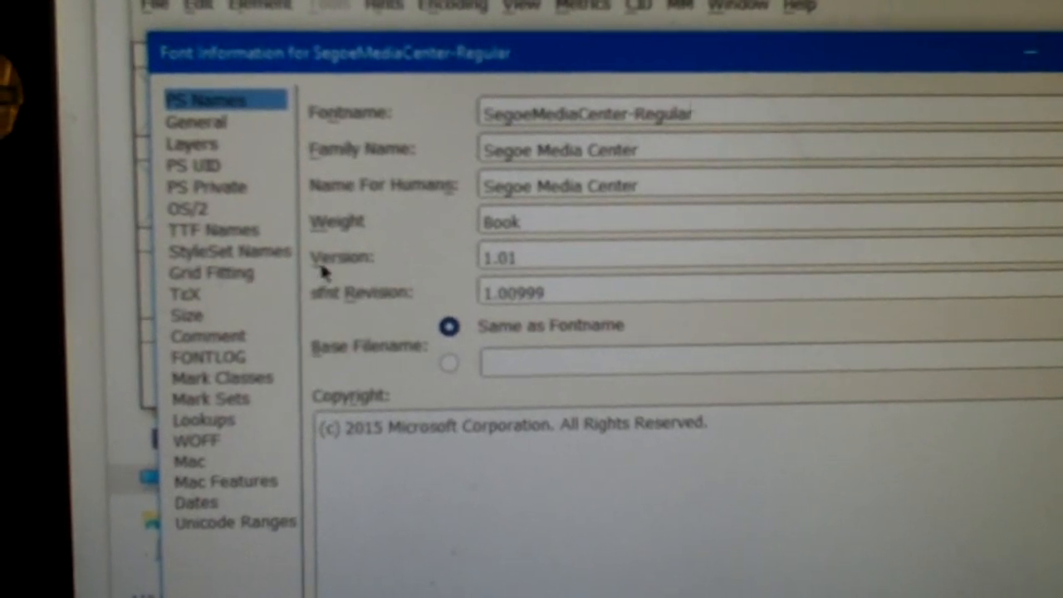
mouse_move(564, 249)
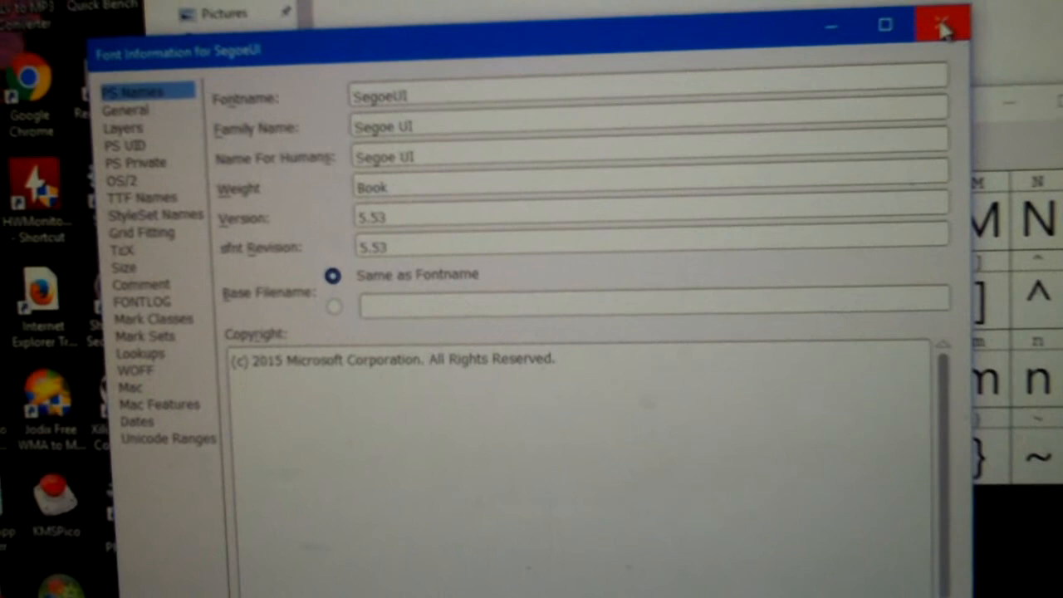
click(944, 26)
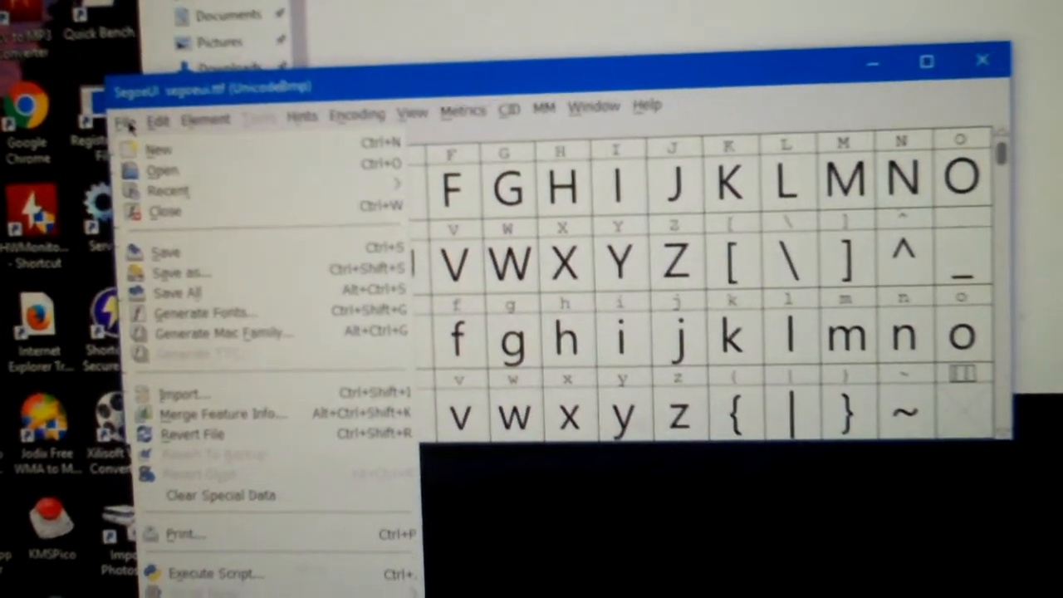
Step: Start Generate Fonts for segoeui.ttf, with seguisb chosen in the folder listing
click(206, 312)
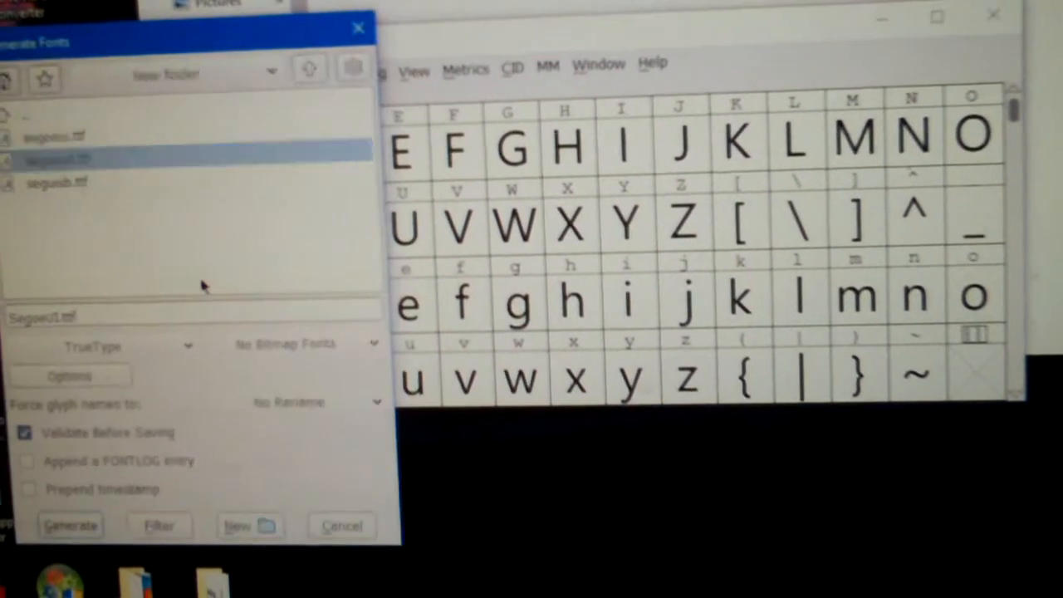